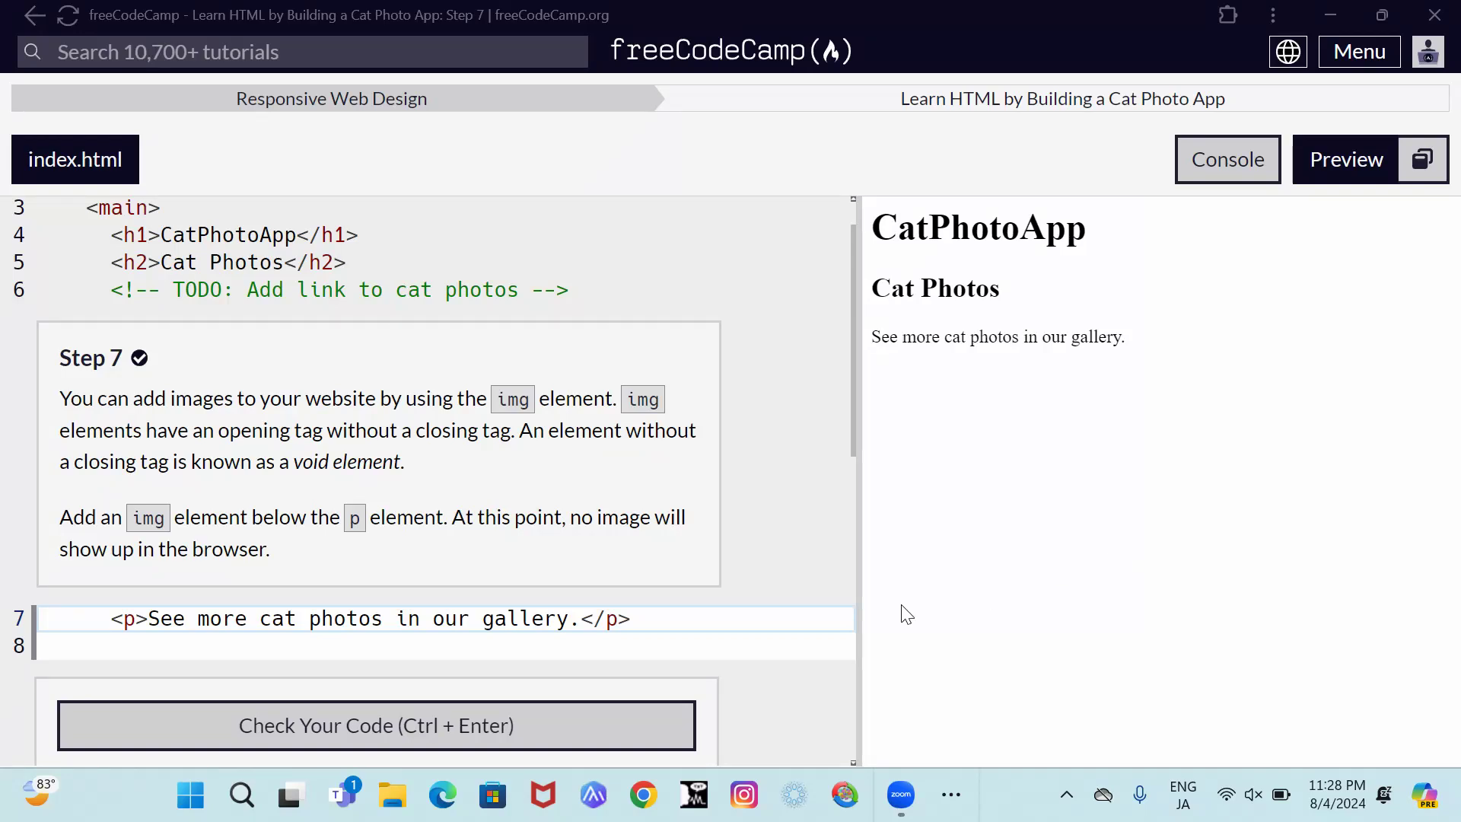
pyautogui.moveTo(360, 130)
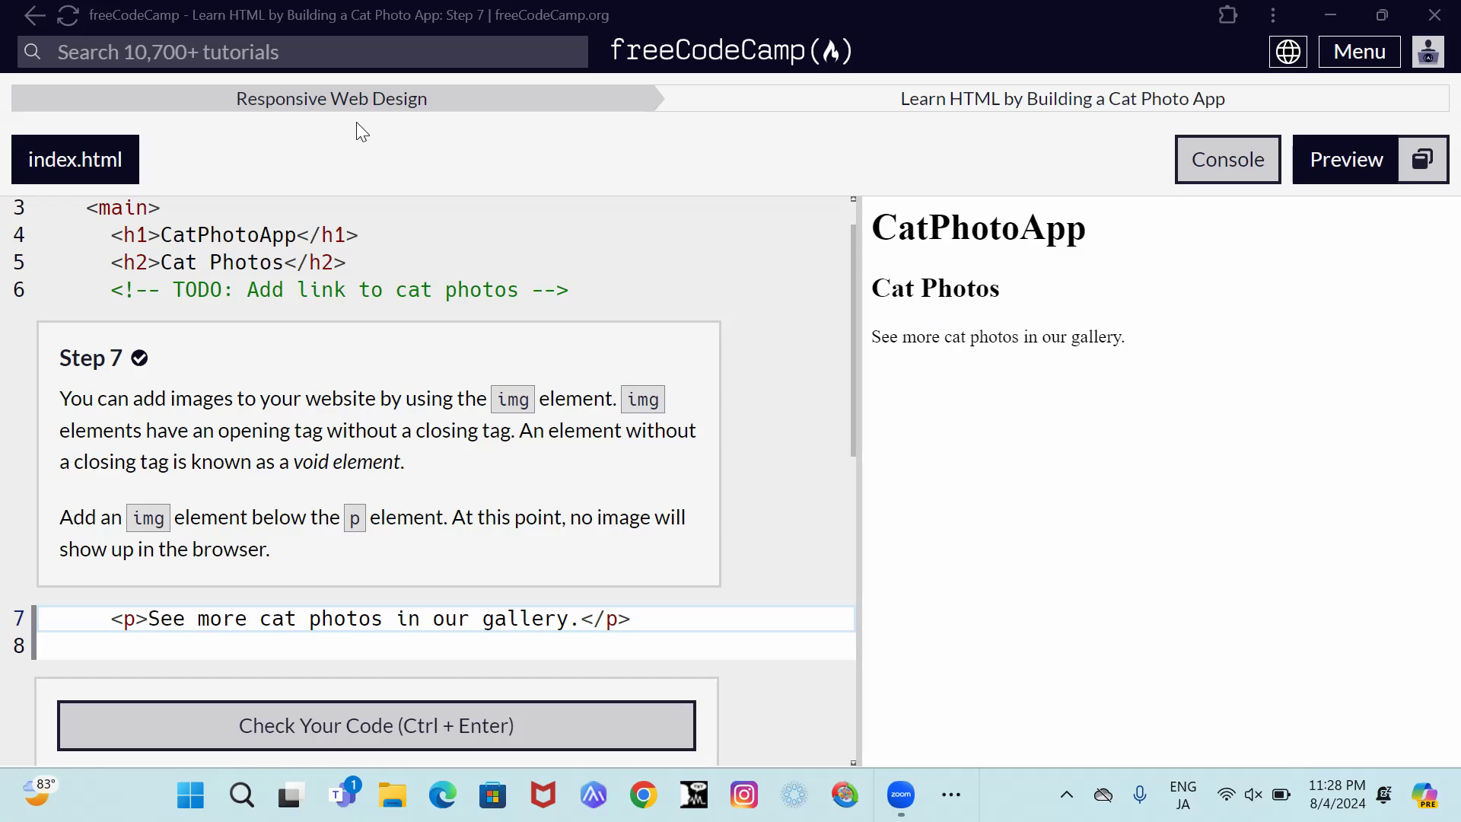
pyautogui.moveTo(1049, 137)
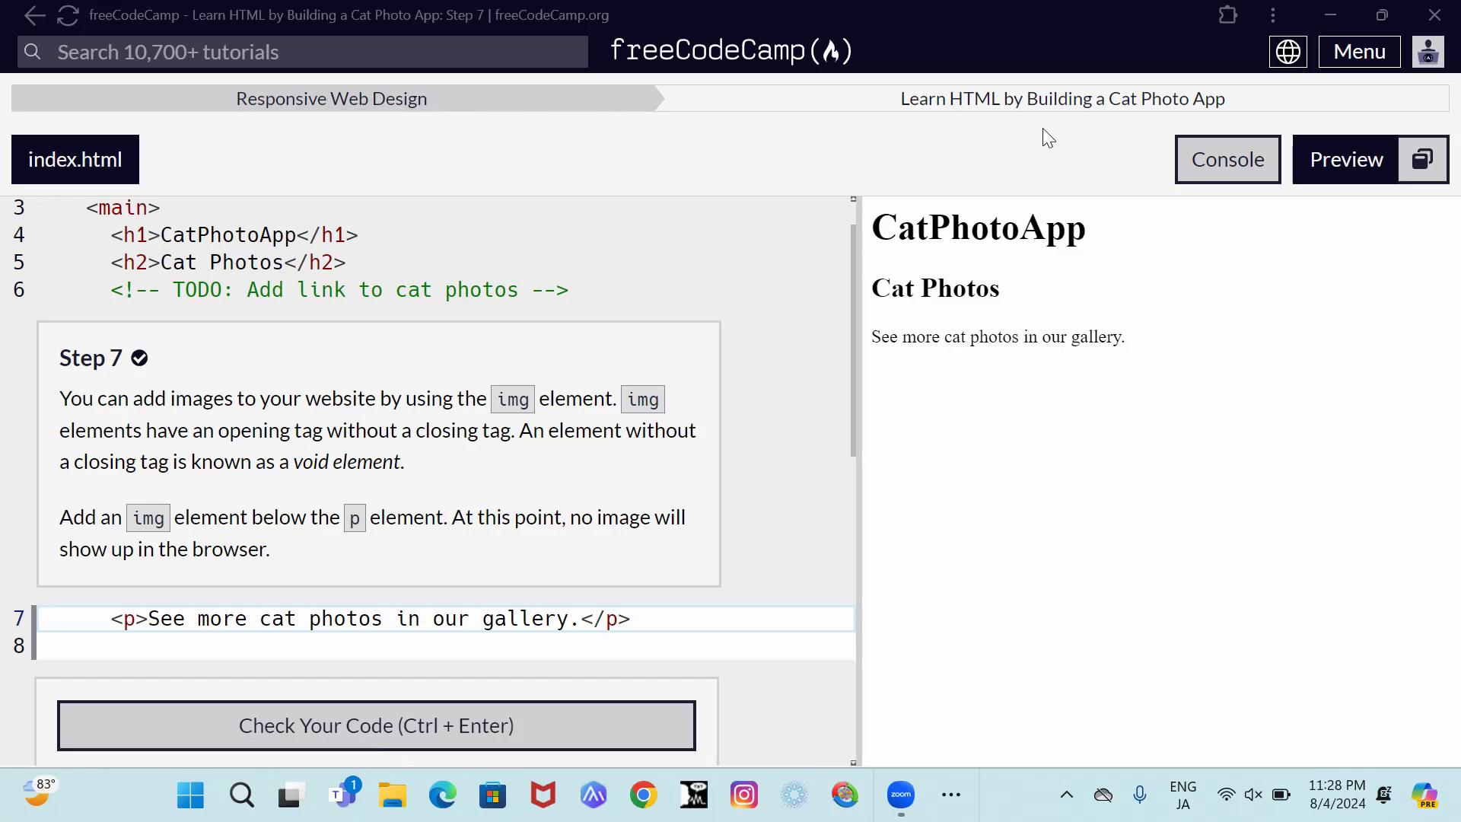
pyautogui.moveTo(1038, 123)
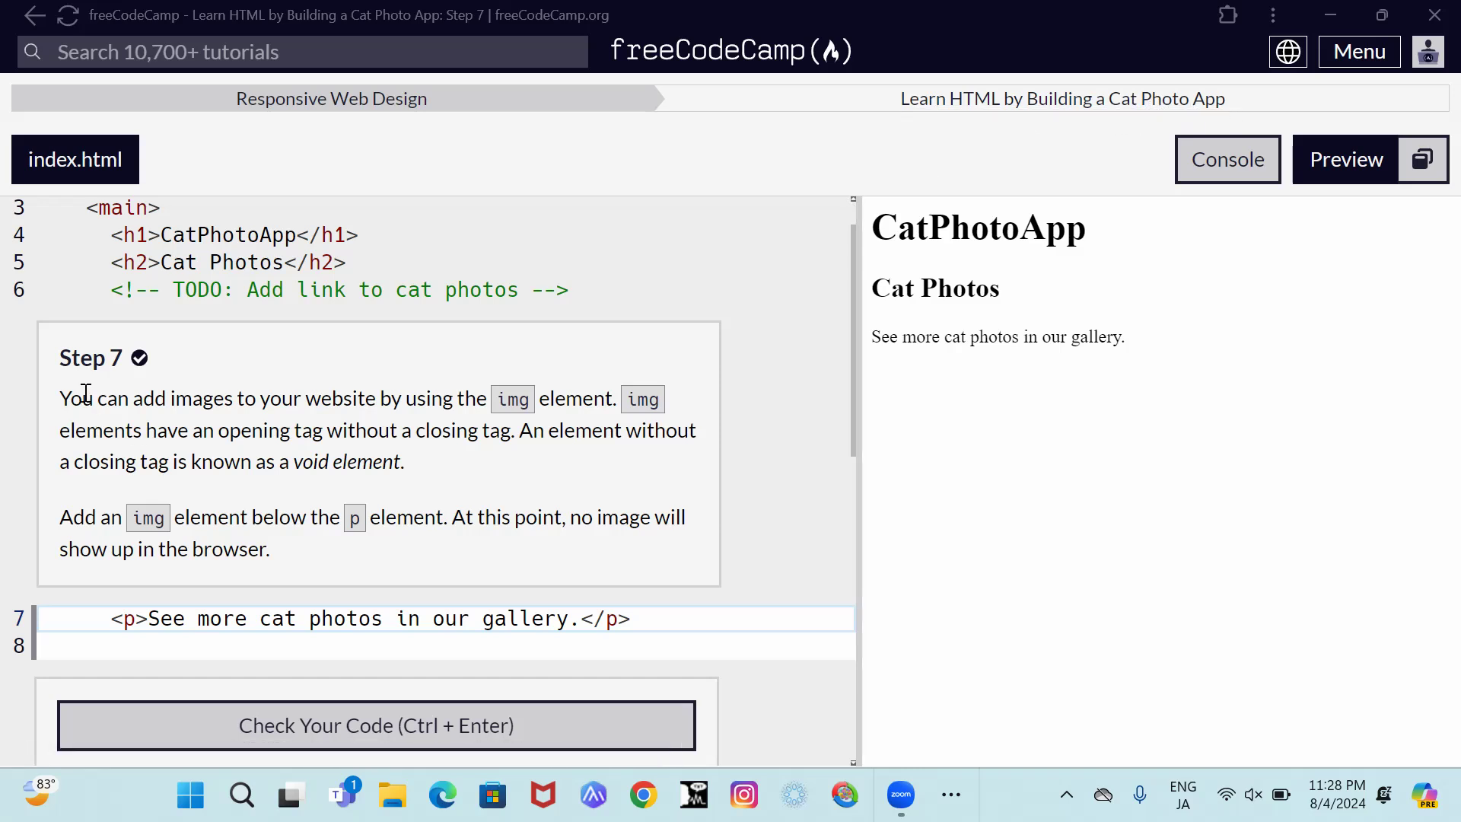
pyautogui.moveTo(113, 426)
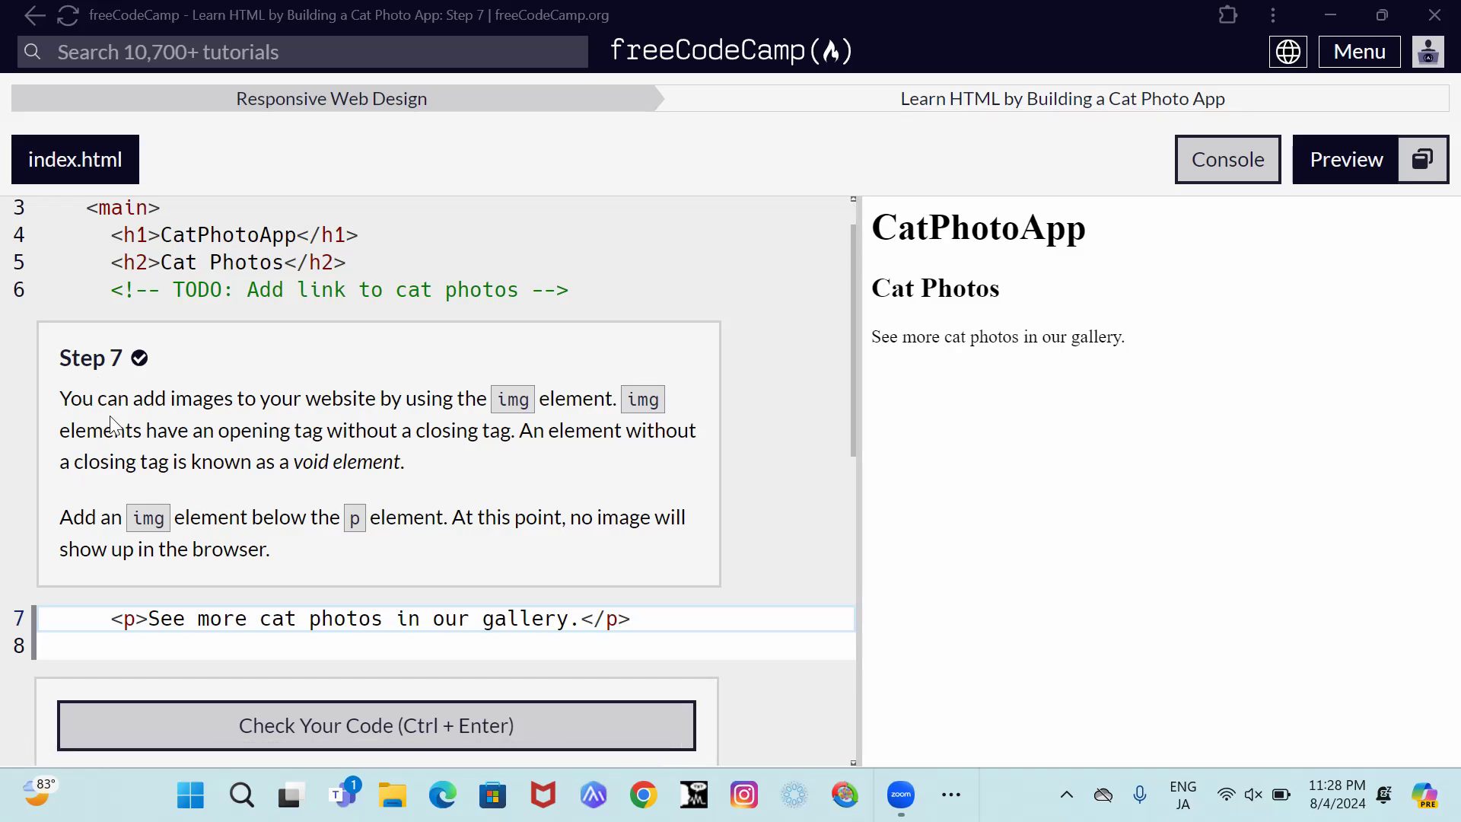
pyautogui.moveTo(259, 420)
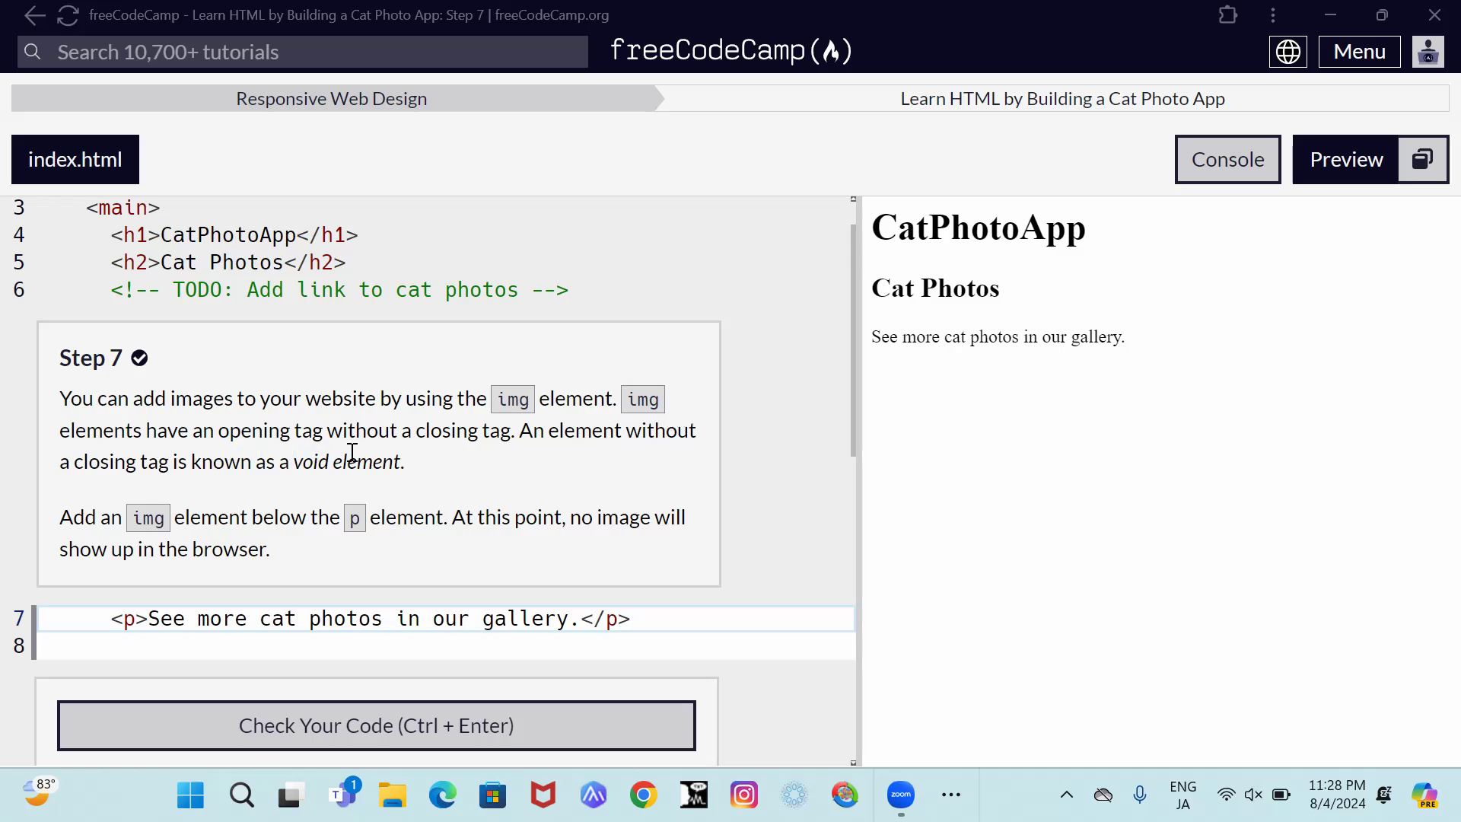
pyautogui.moveTo(515, 436)
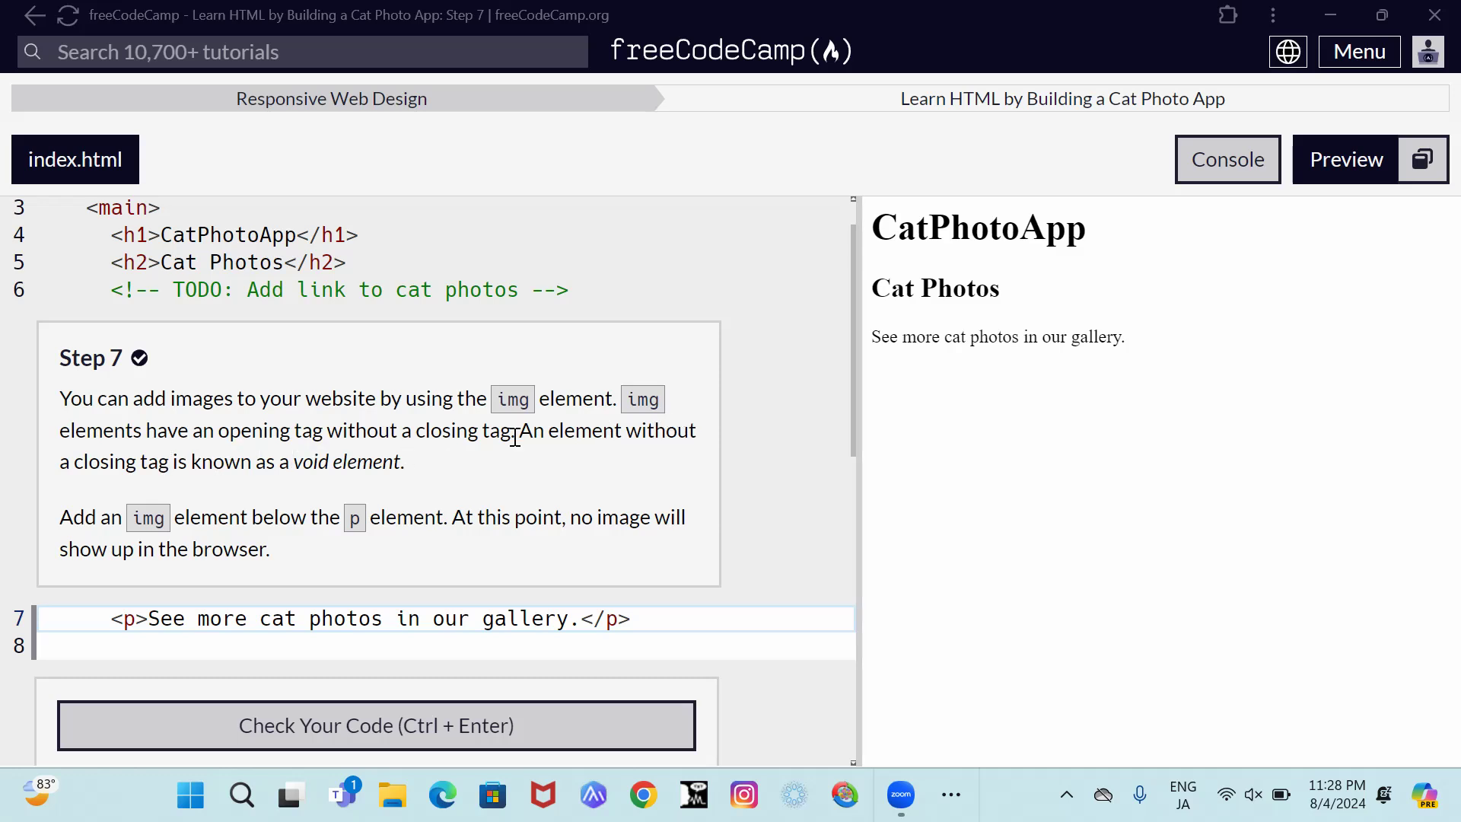
pyautogui.moveTo(713, 459)
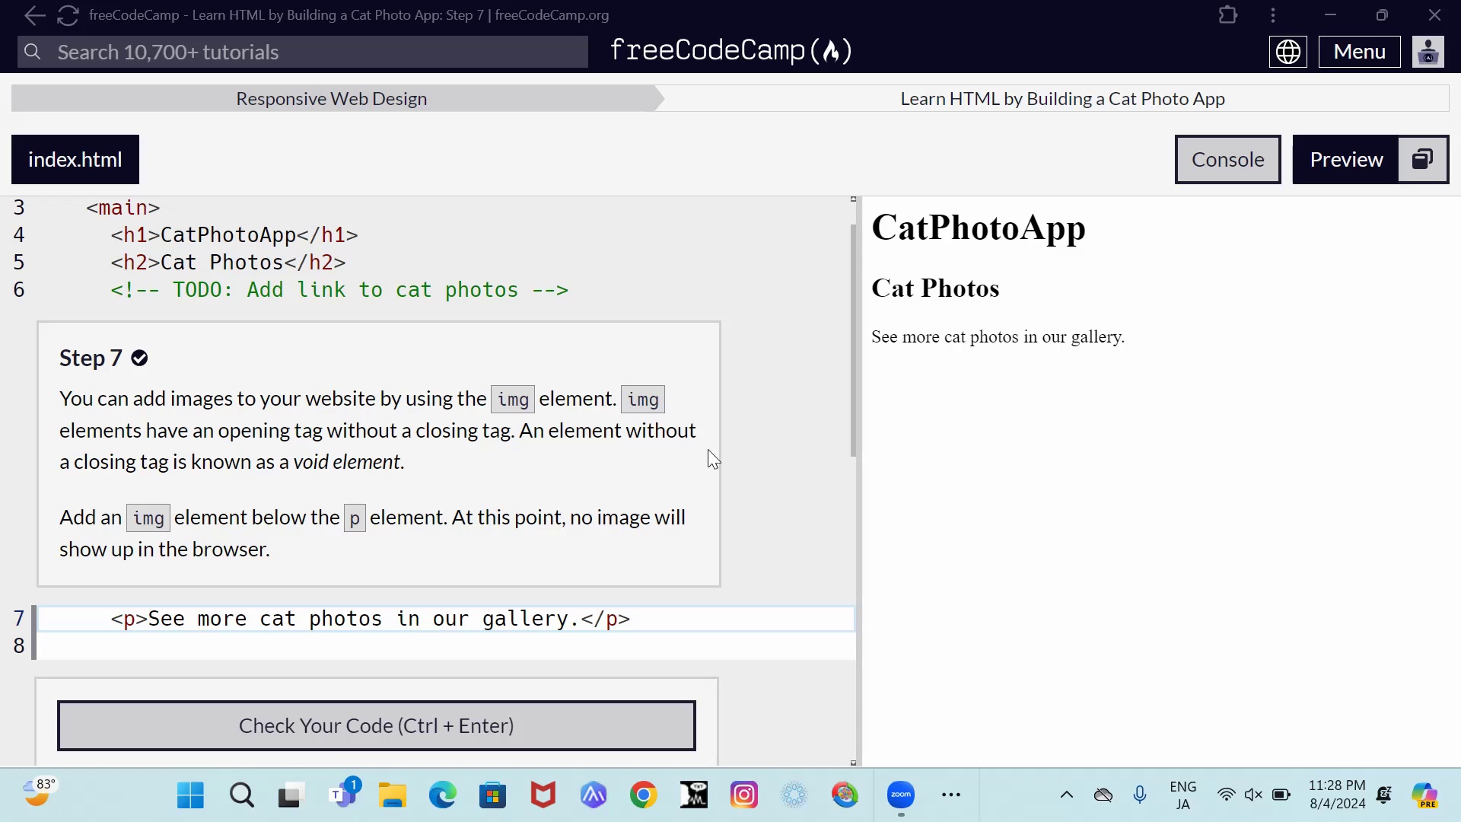
pyautogui.moveTo(252, 487)
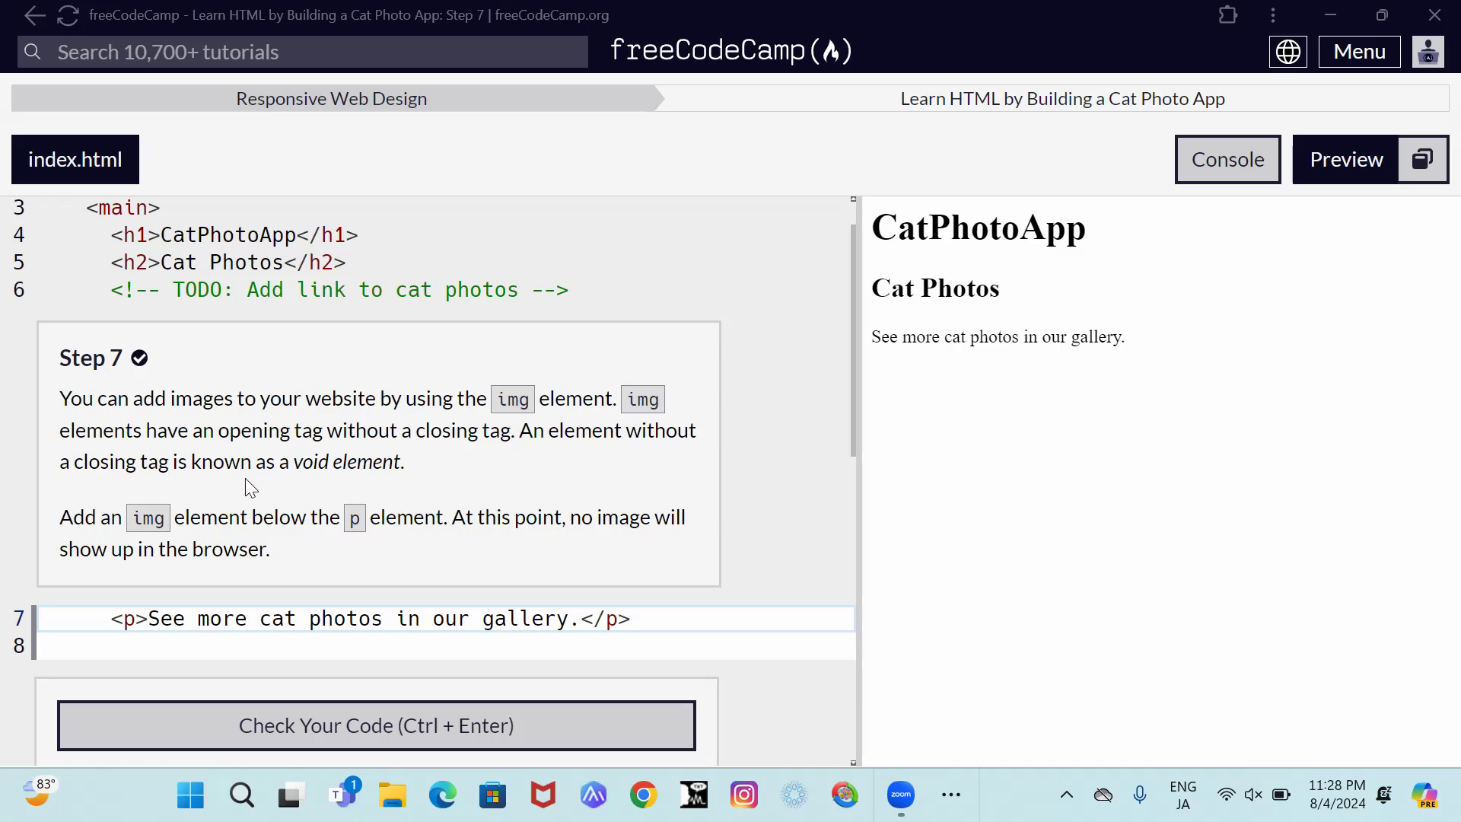
pyautogui.moveTo(391, 469)
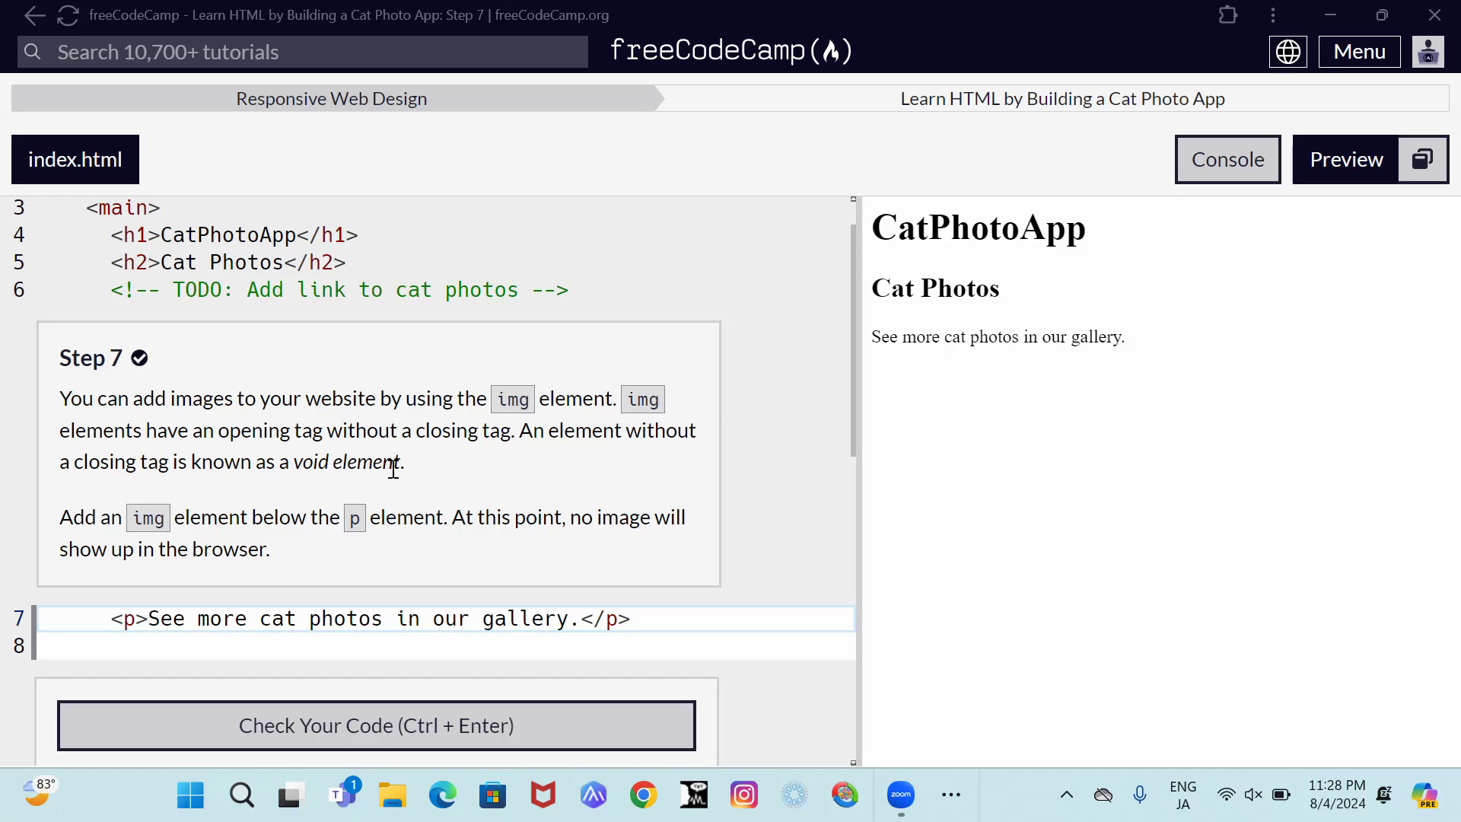
pyautogui.moveTo(150, 528)
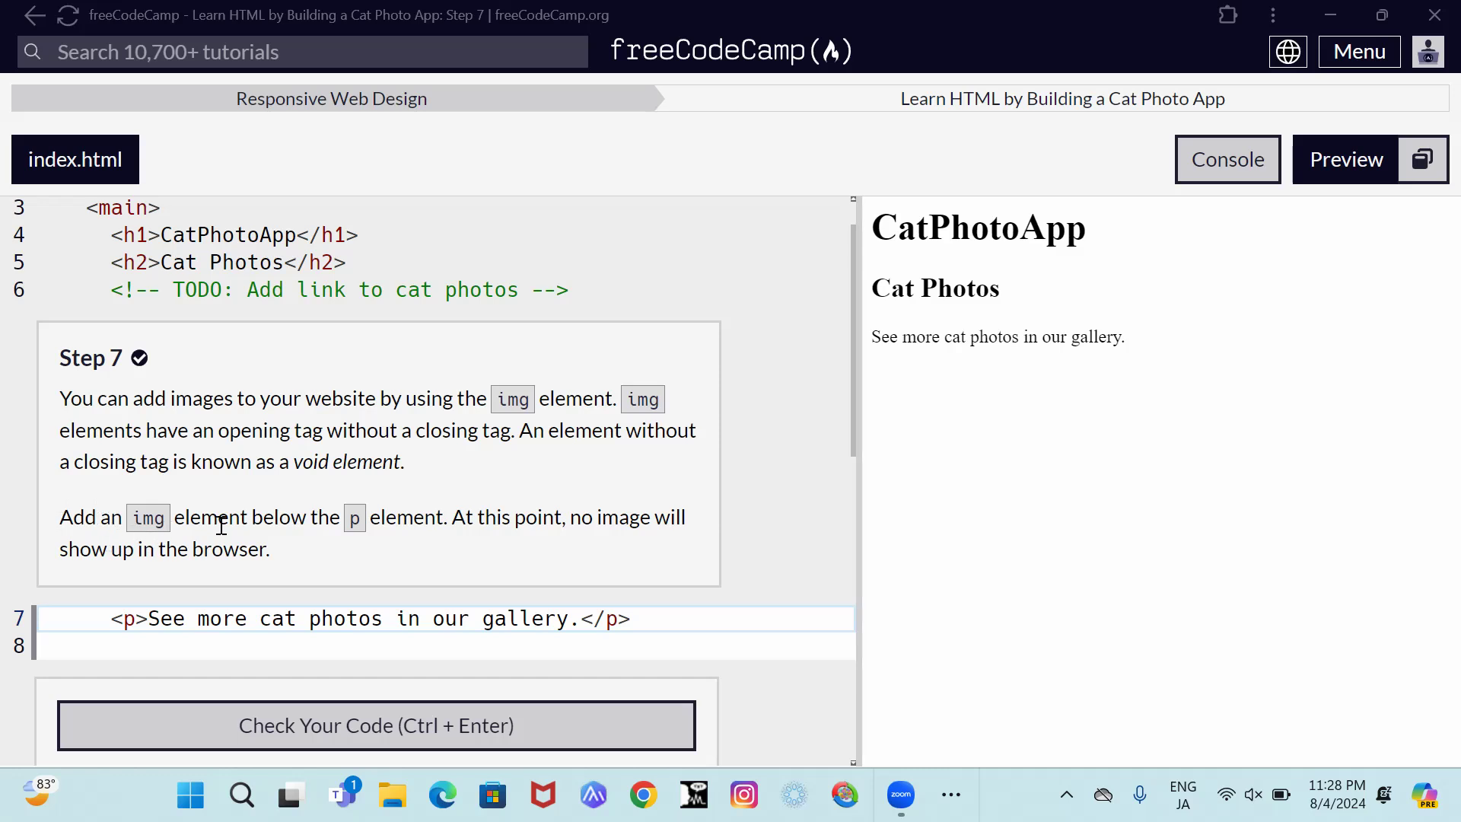
pyautogui.moveTo(412, 544)
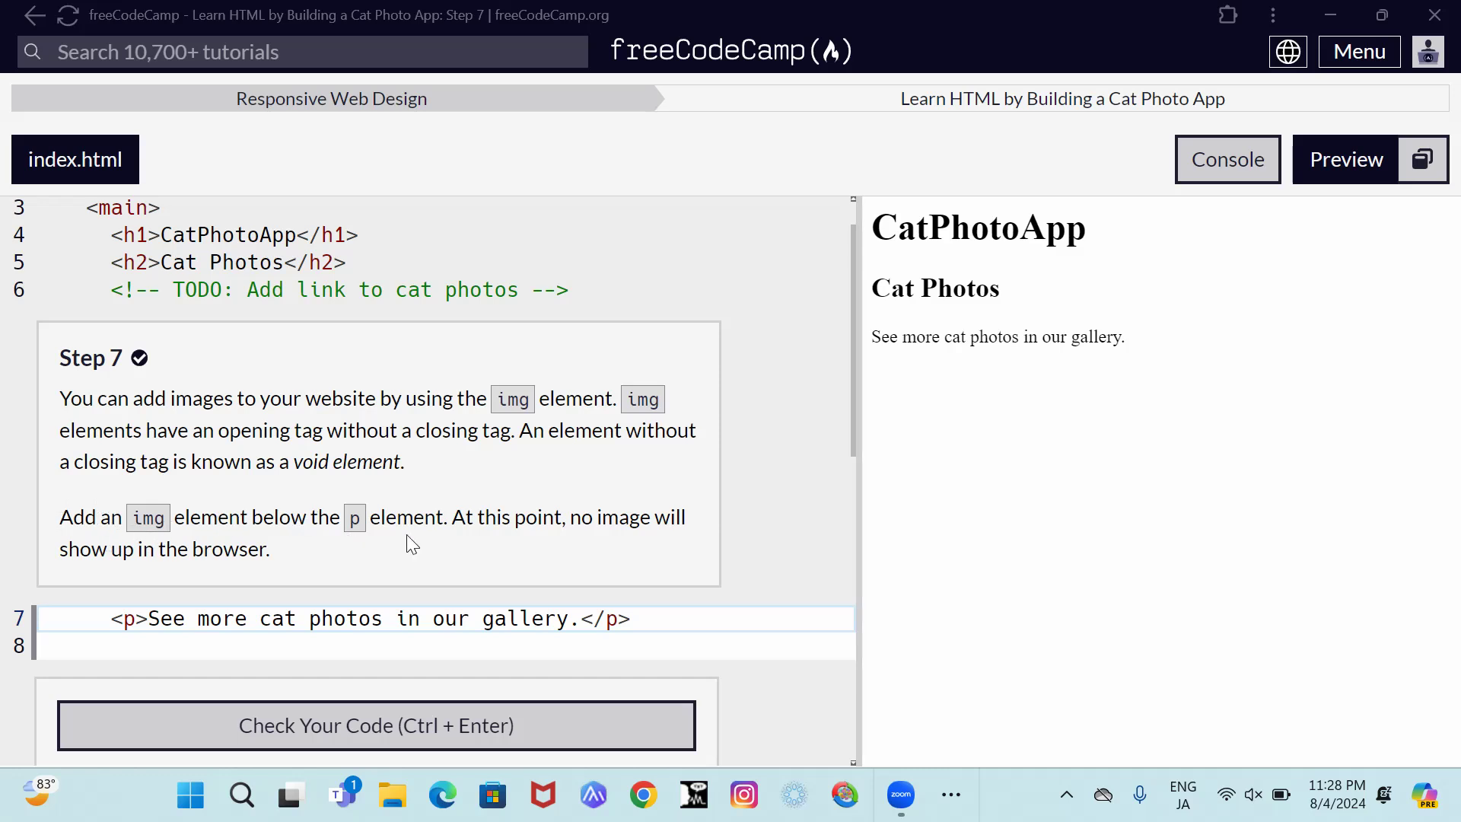
pyautogui.moveTo(646, 541)
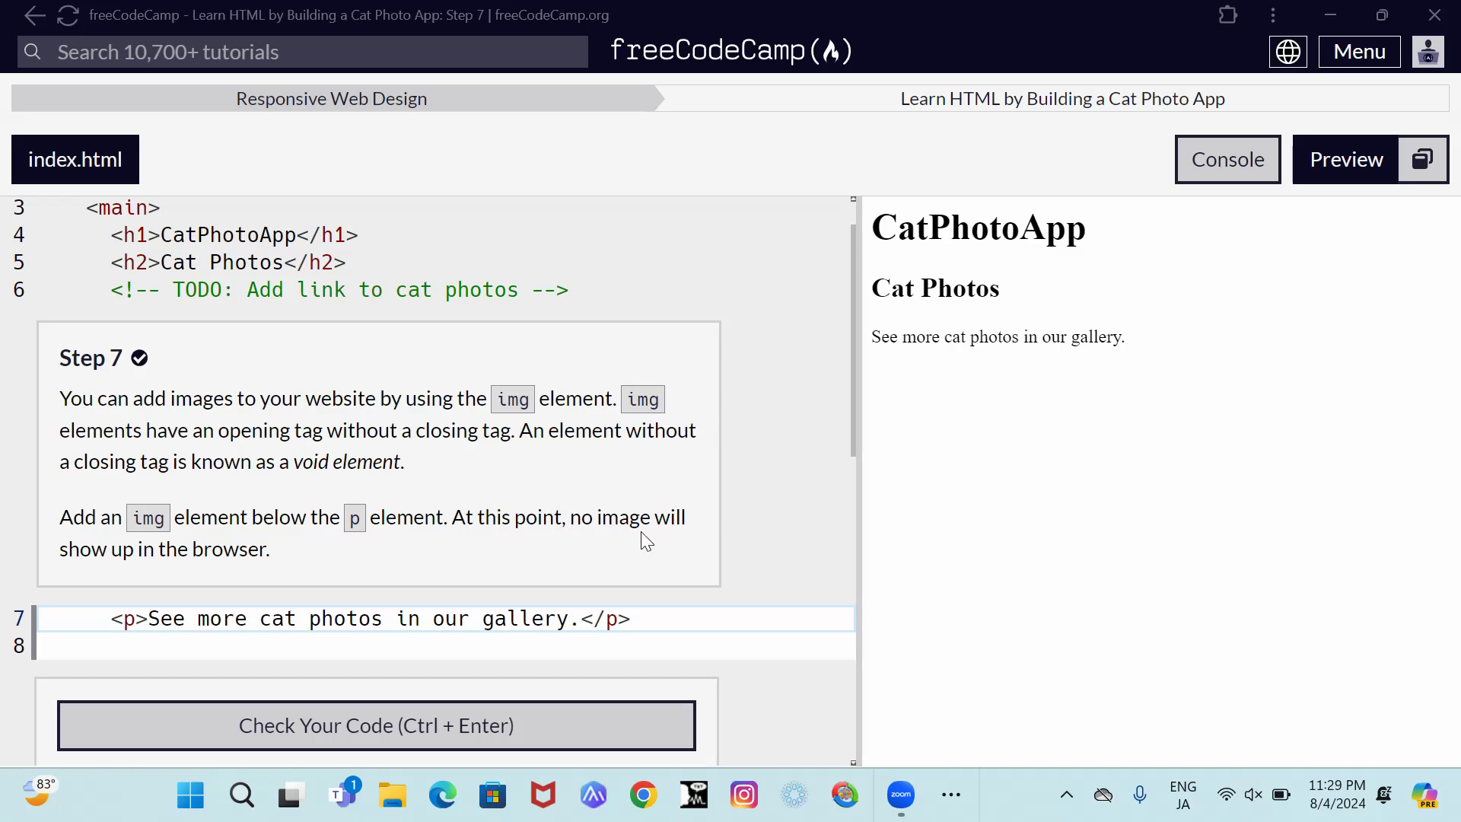
pyautogui.moveTo(223, 581)
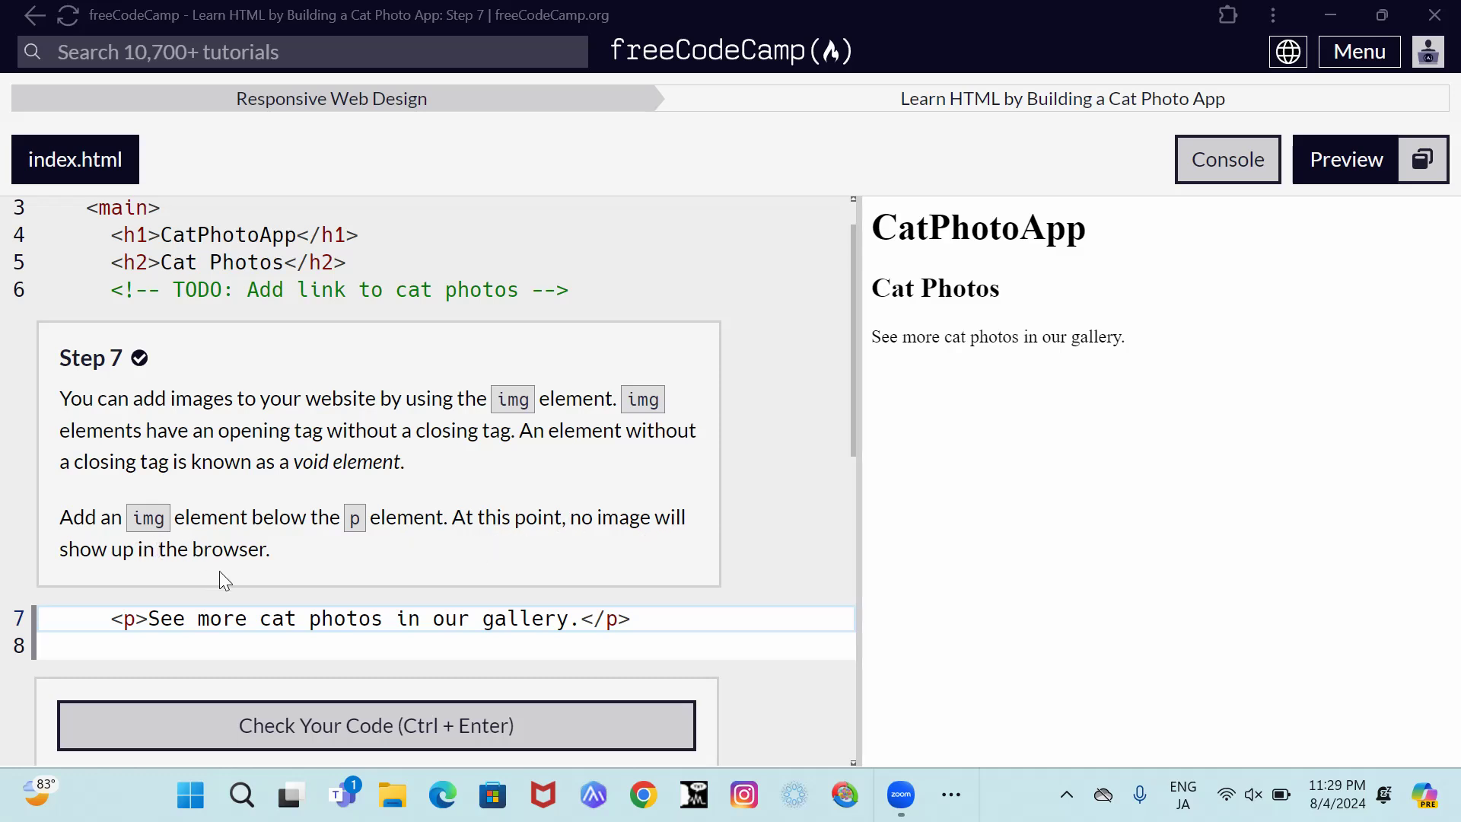
# - Add an <img> element on line 8 below the cat photos paragraph and check the code
pyautogui.scroll(-3)
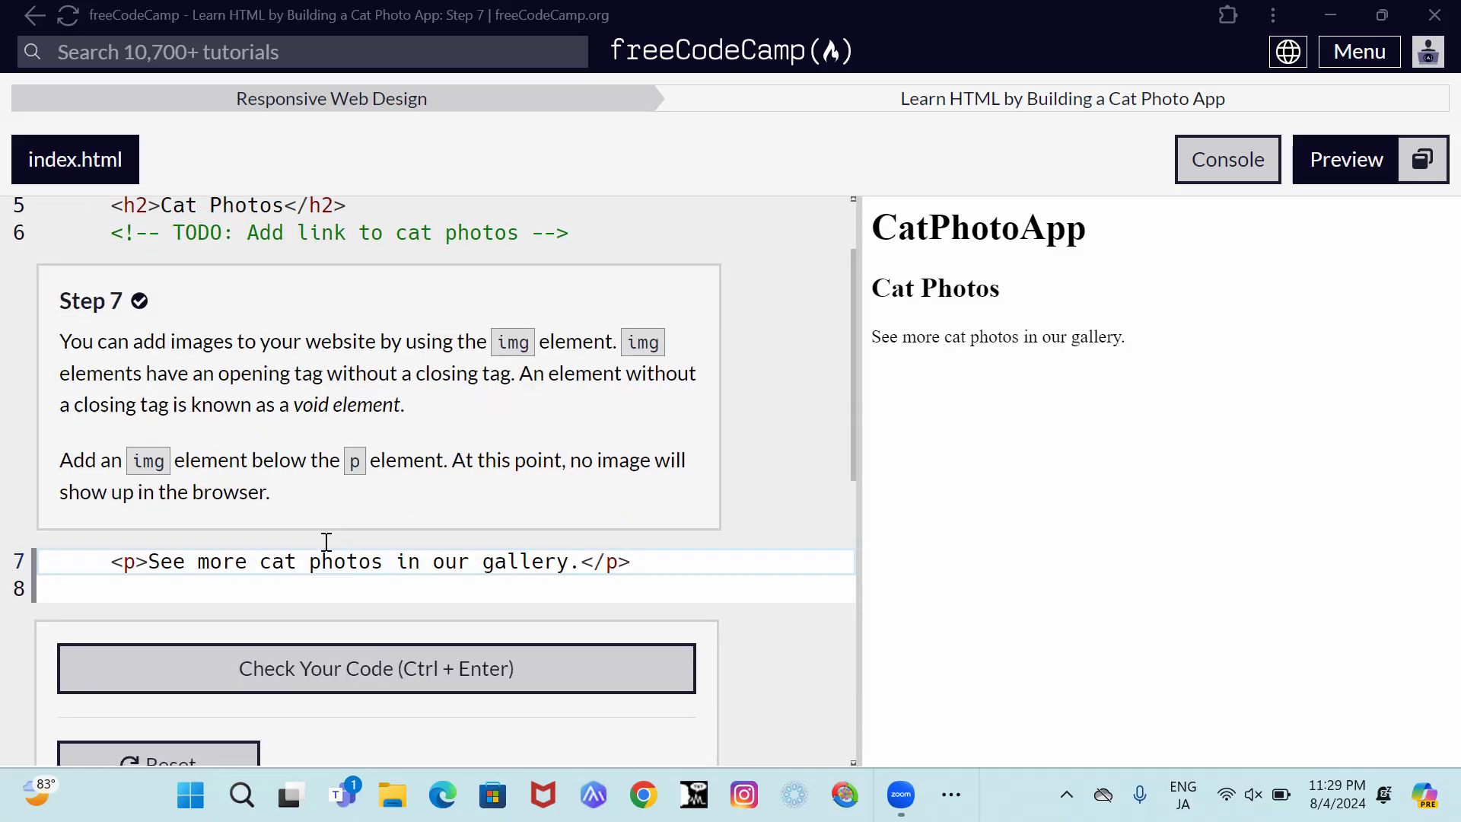
pyautogui.scroll(-3)
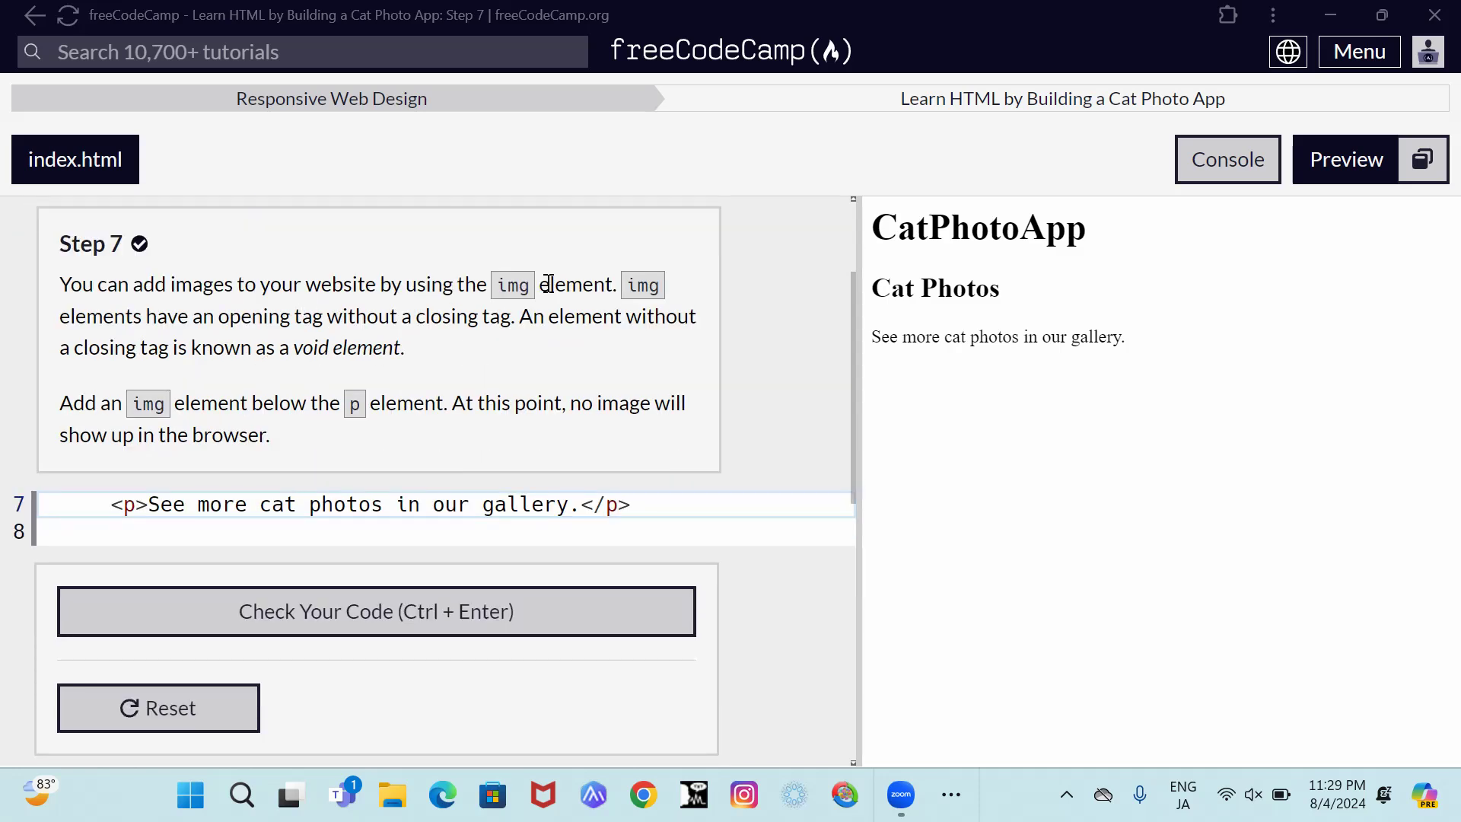
pyautogui.moveTo(512, 307)
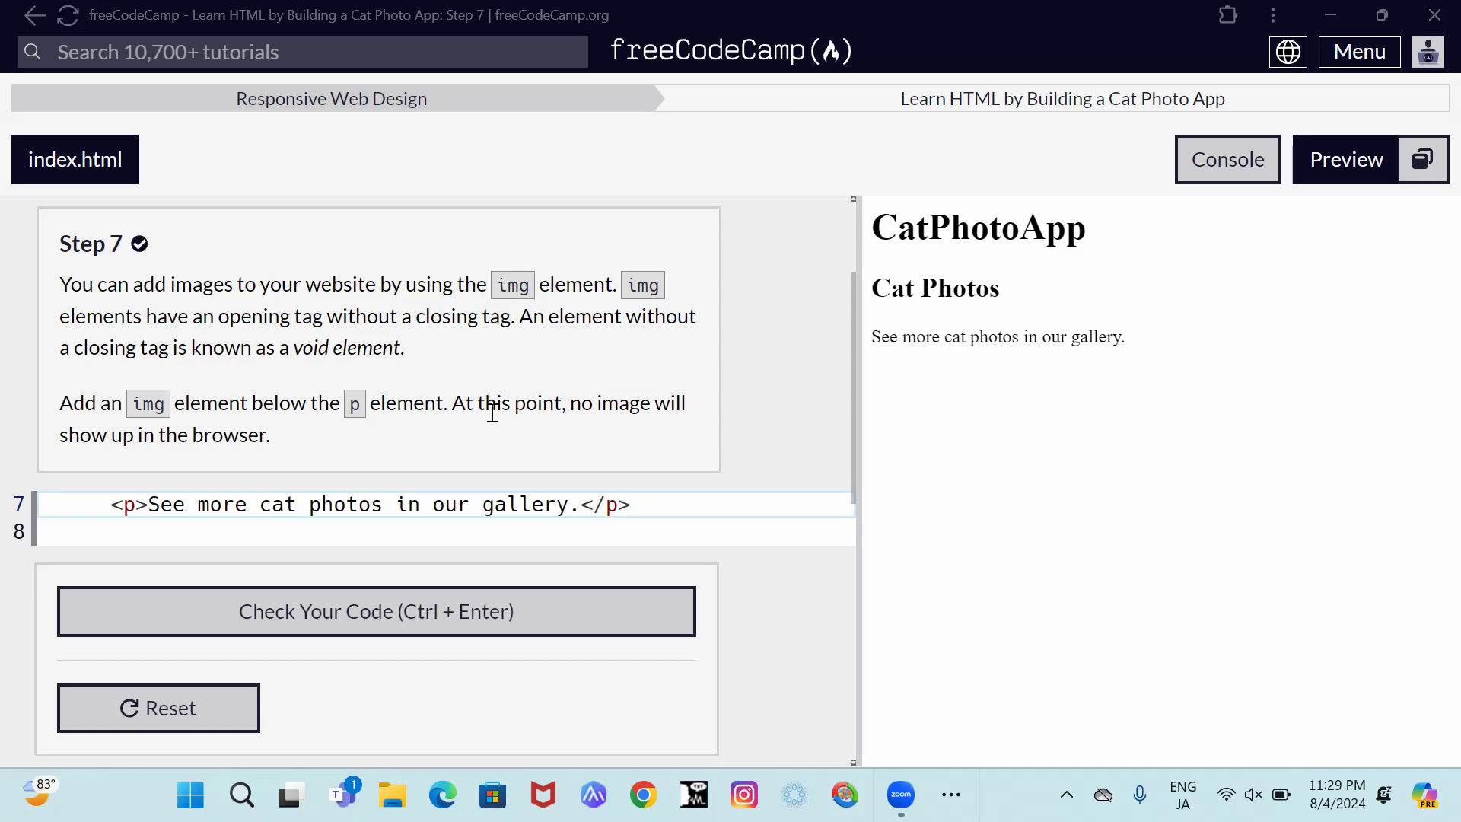
pyautogui.moveTo(563, 348)
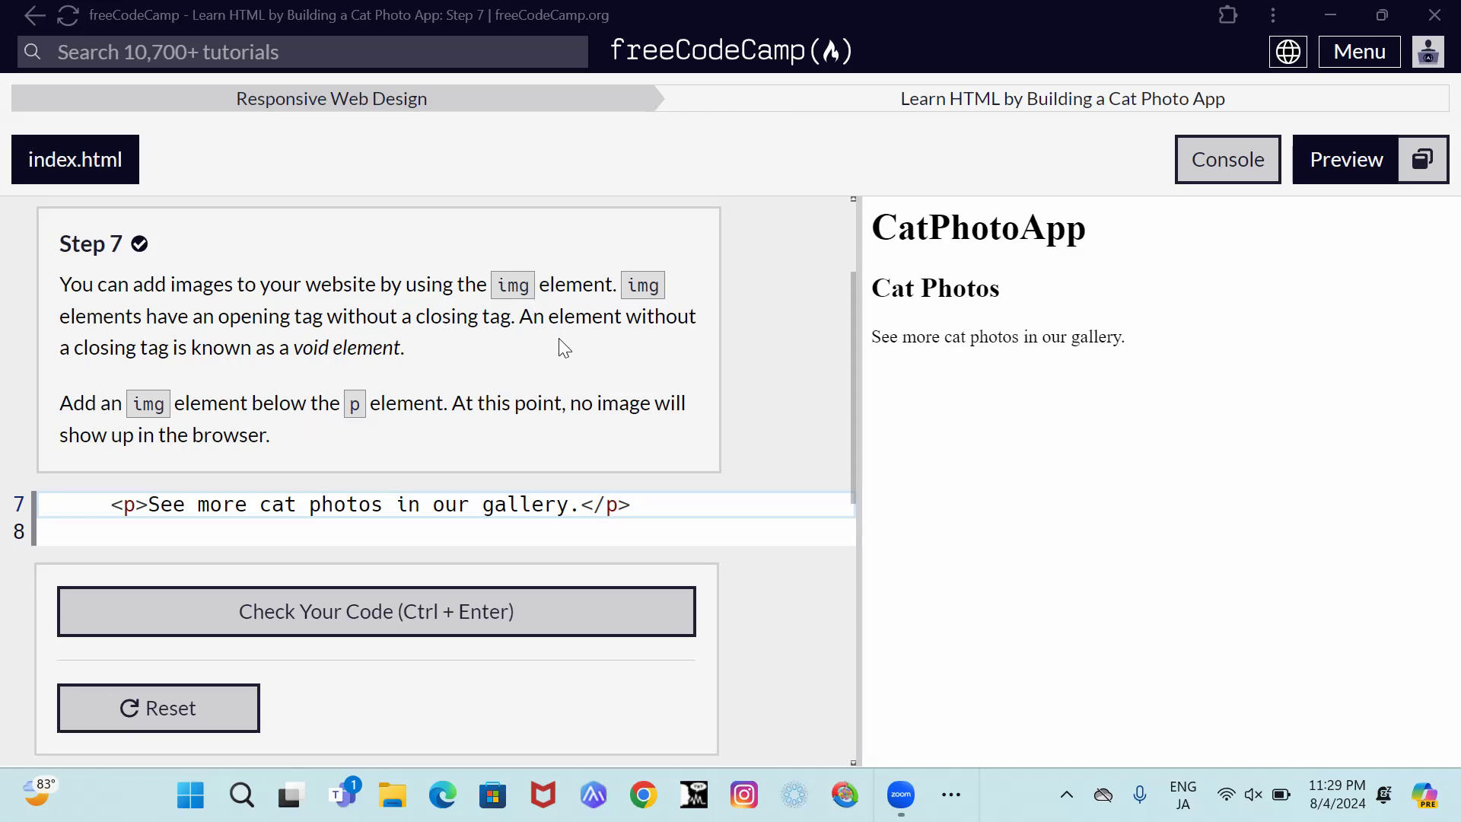
pyautogui.moveTo(494, 432)
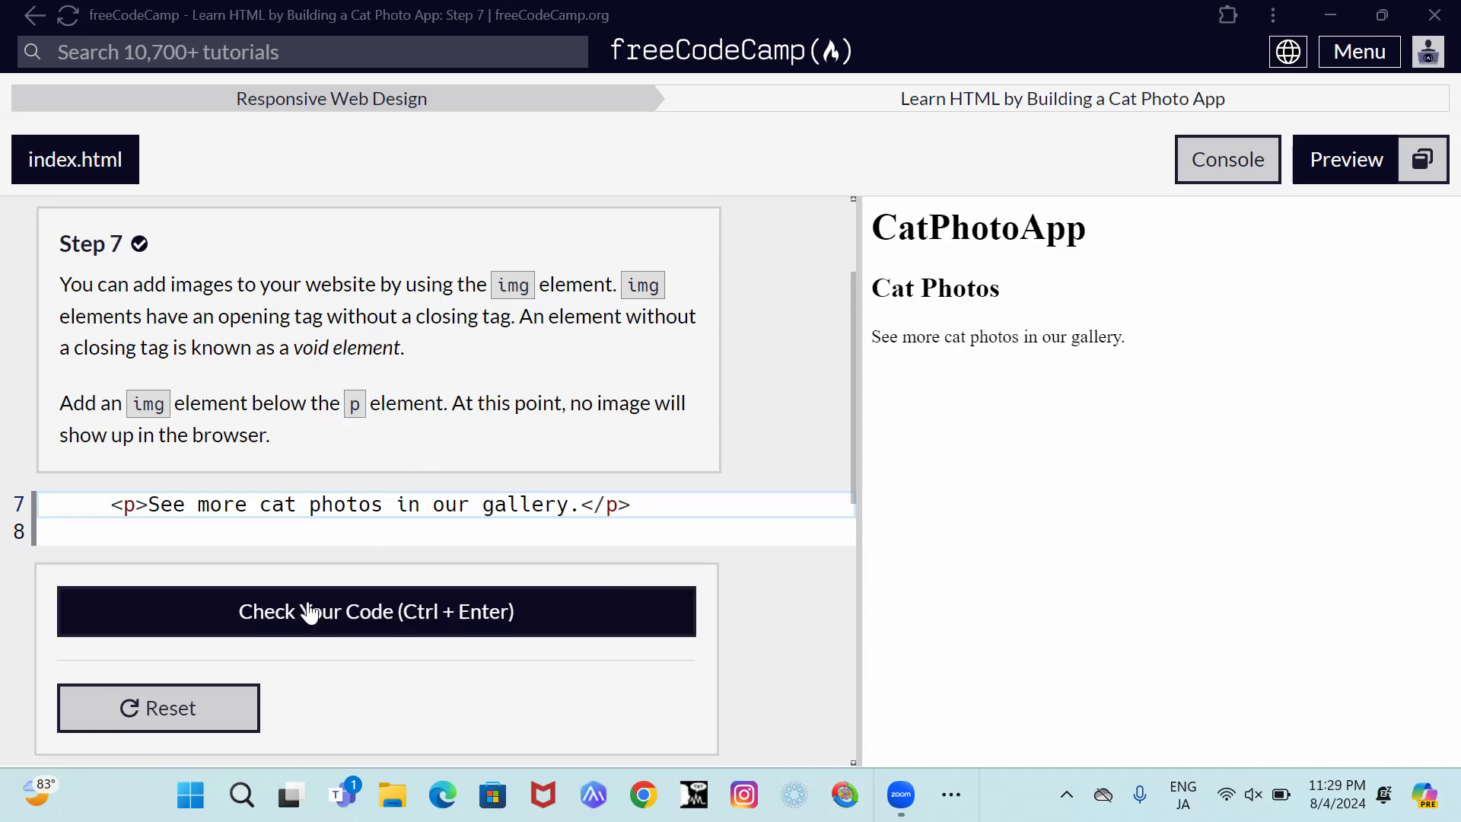
pyautogui.moveTo(264, 639)
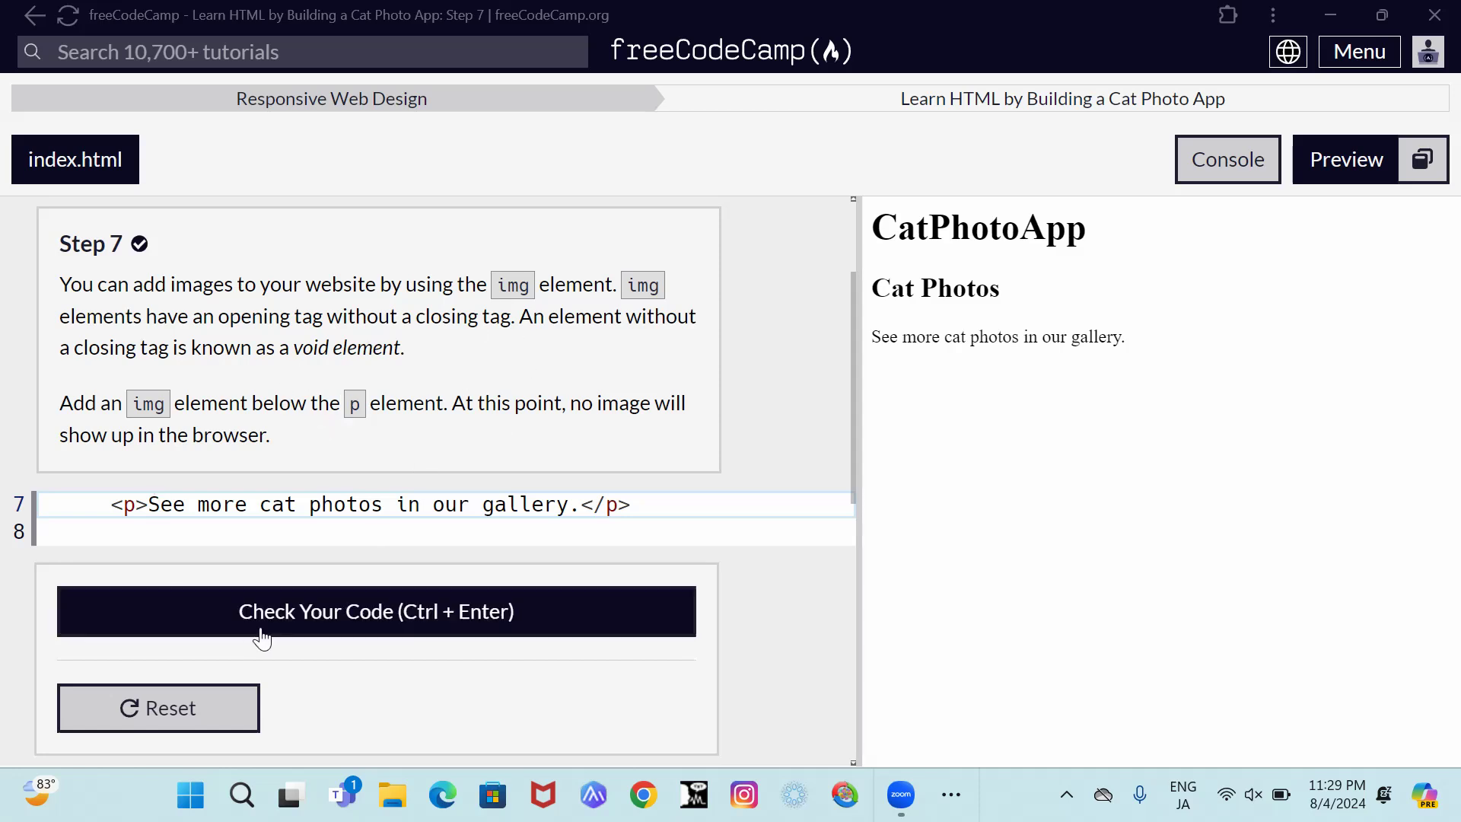
pyautogui.click(224, 531)
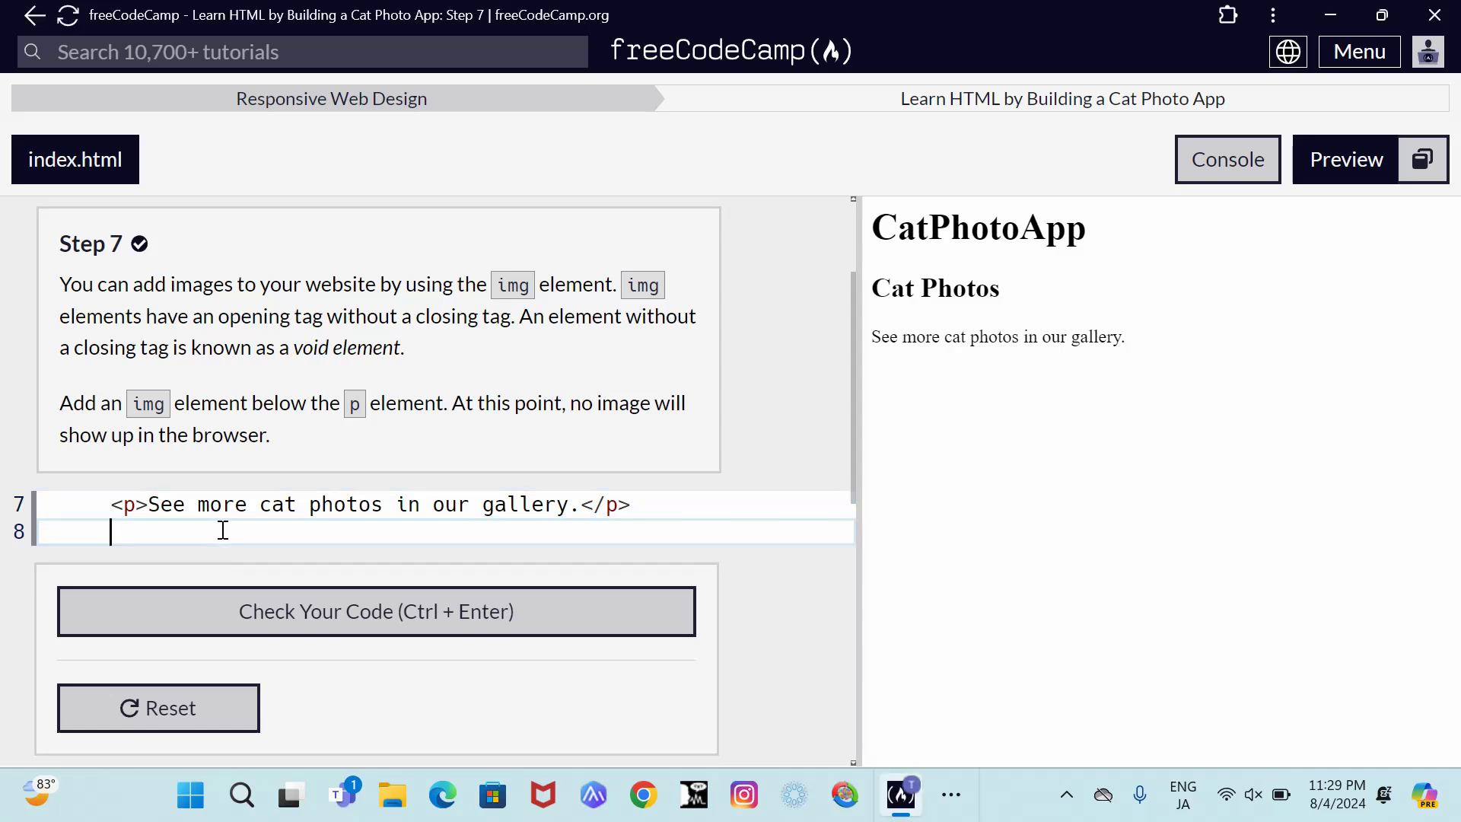
pyautogui.write('<')
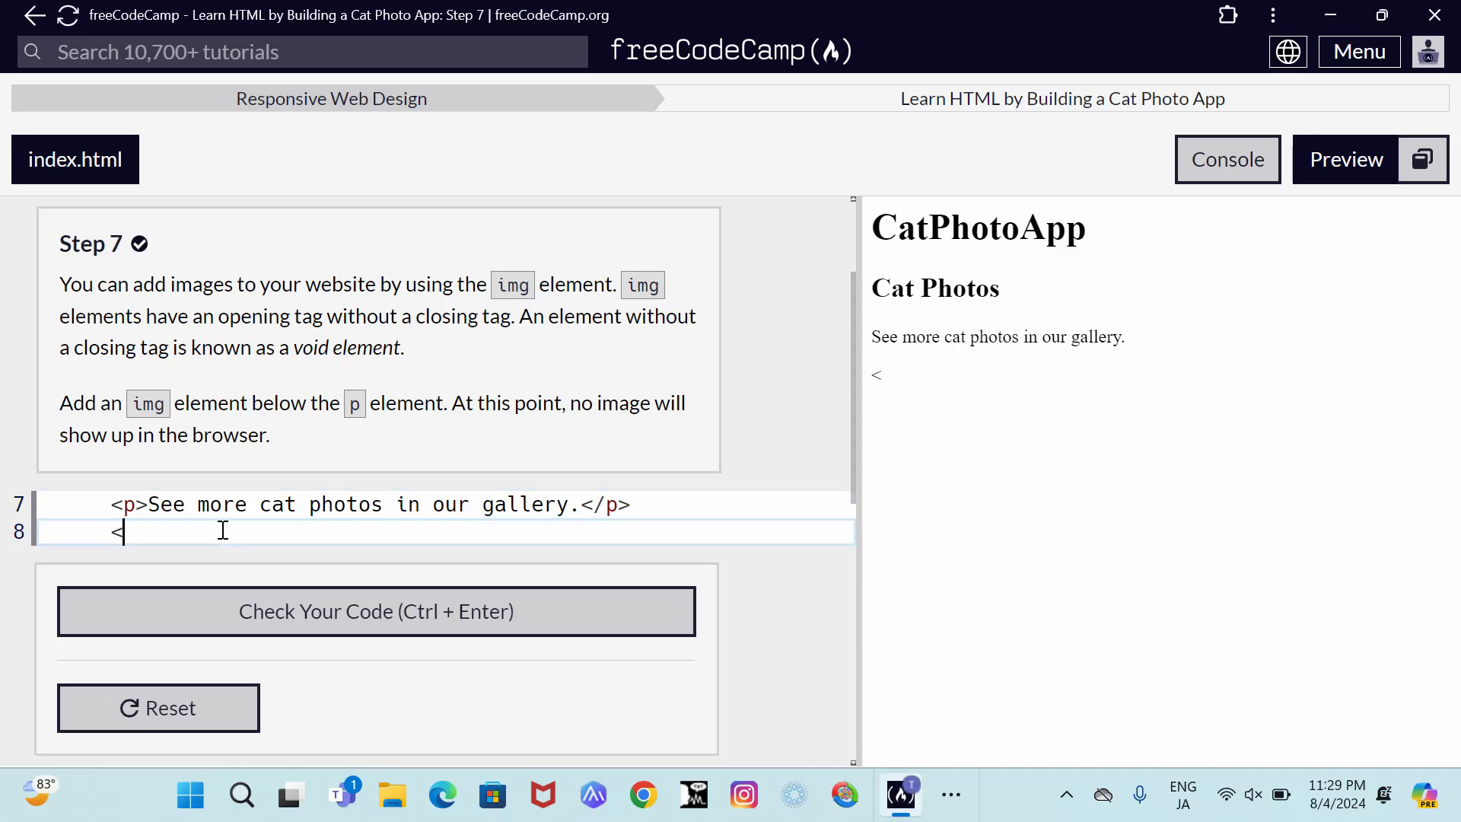
pyautogui.write('img')
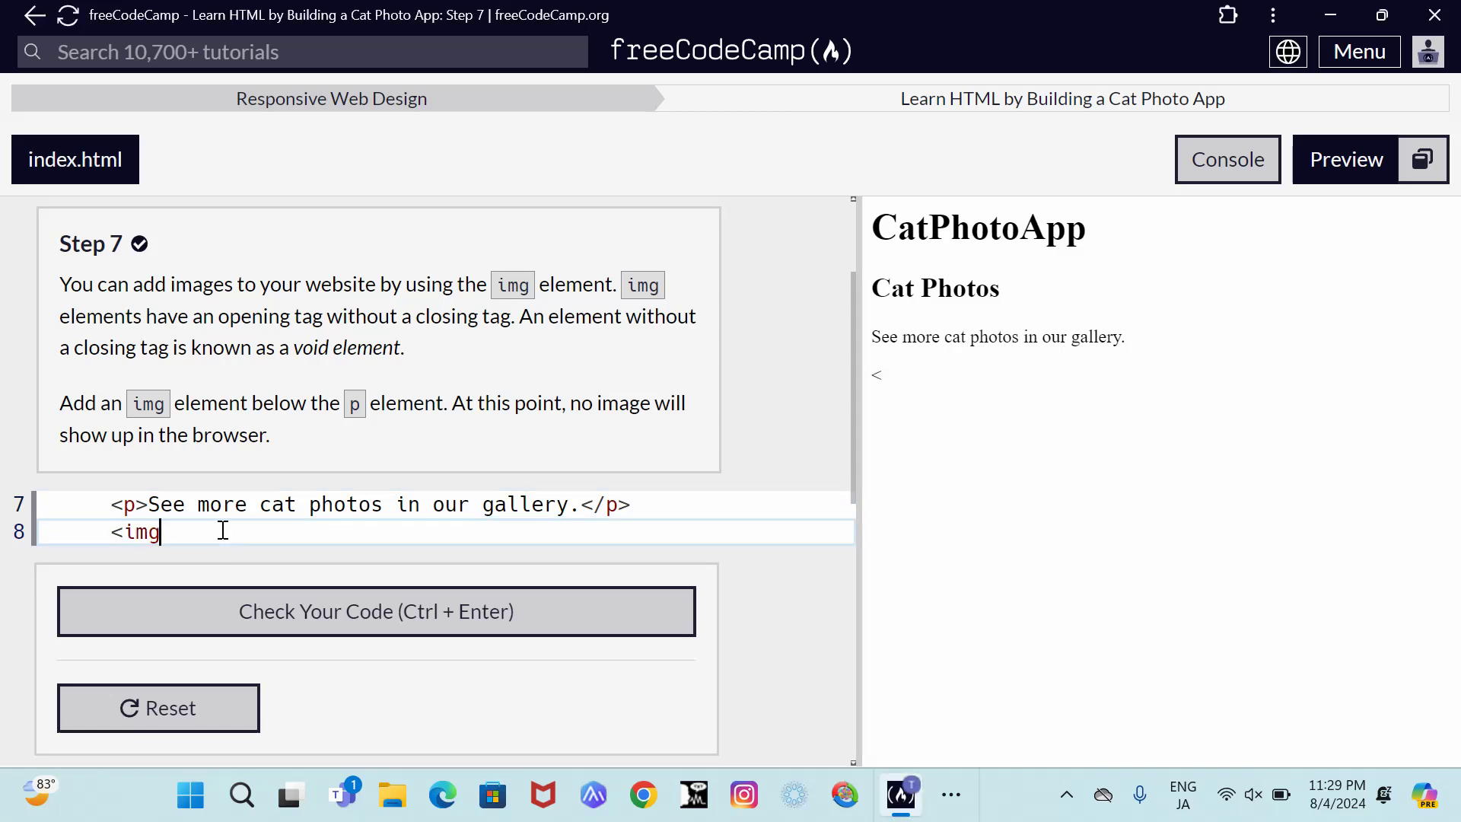
pyautogui.write('>')
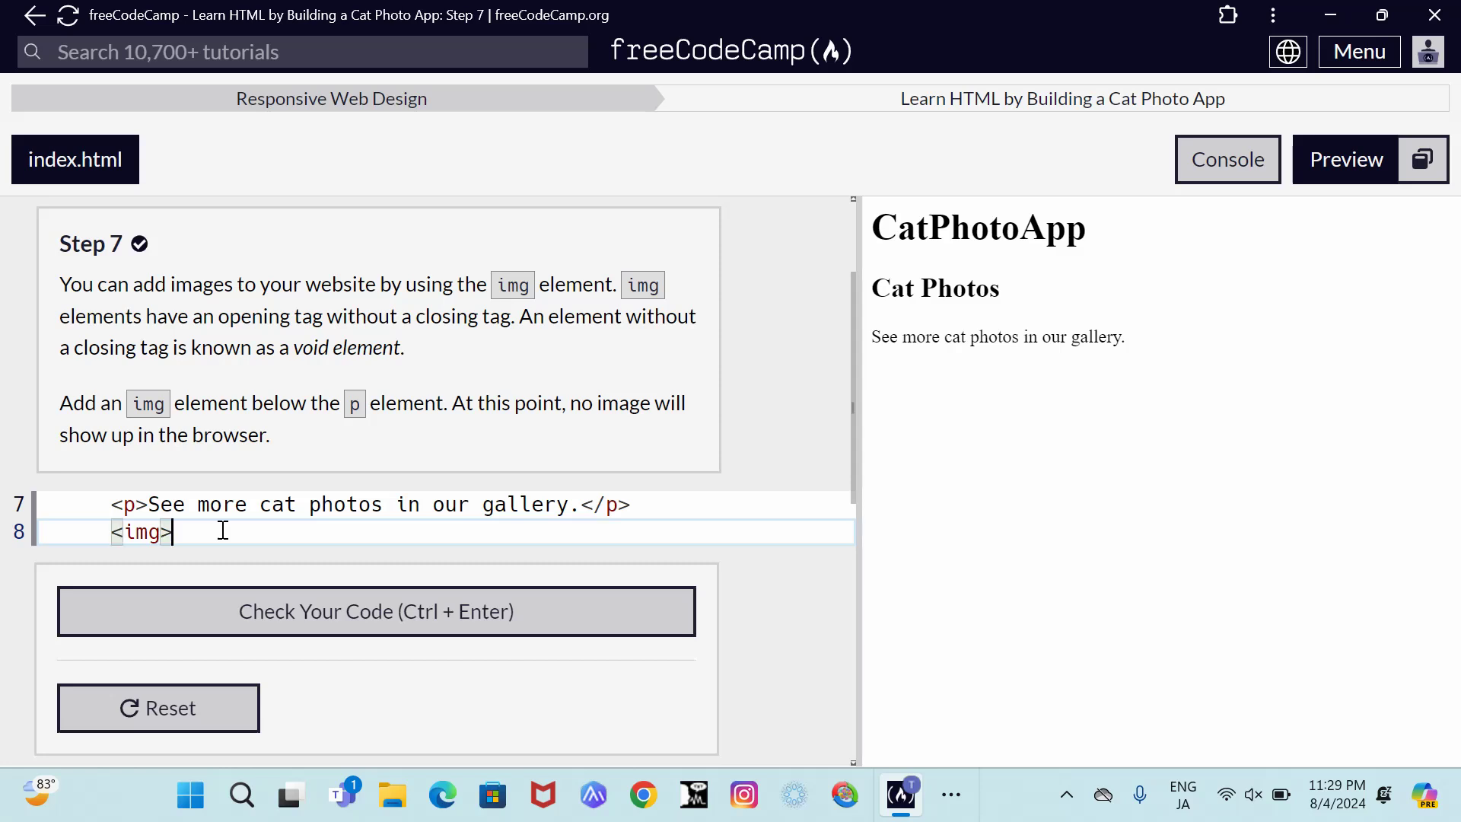
pyautogui.click(375, 610)
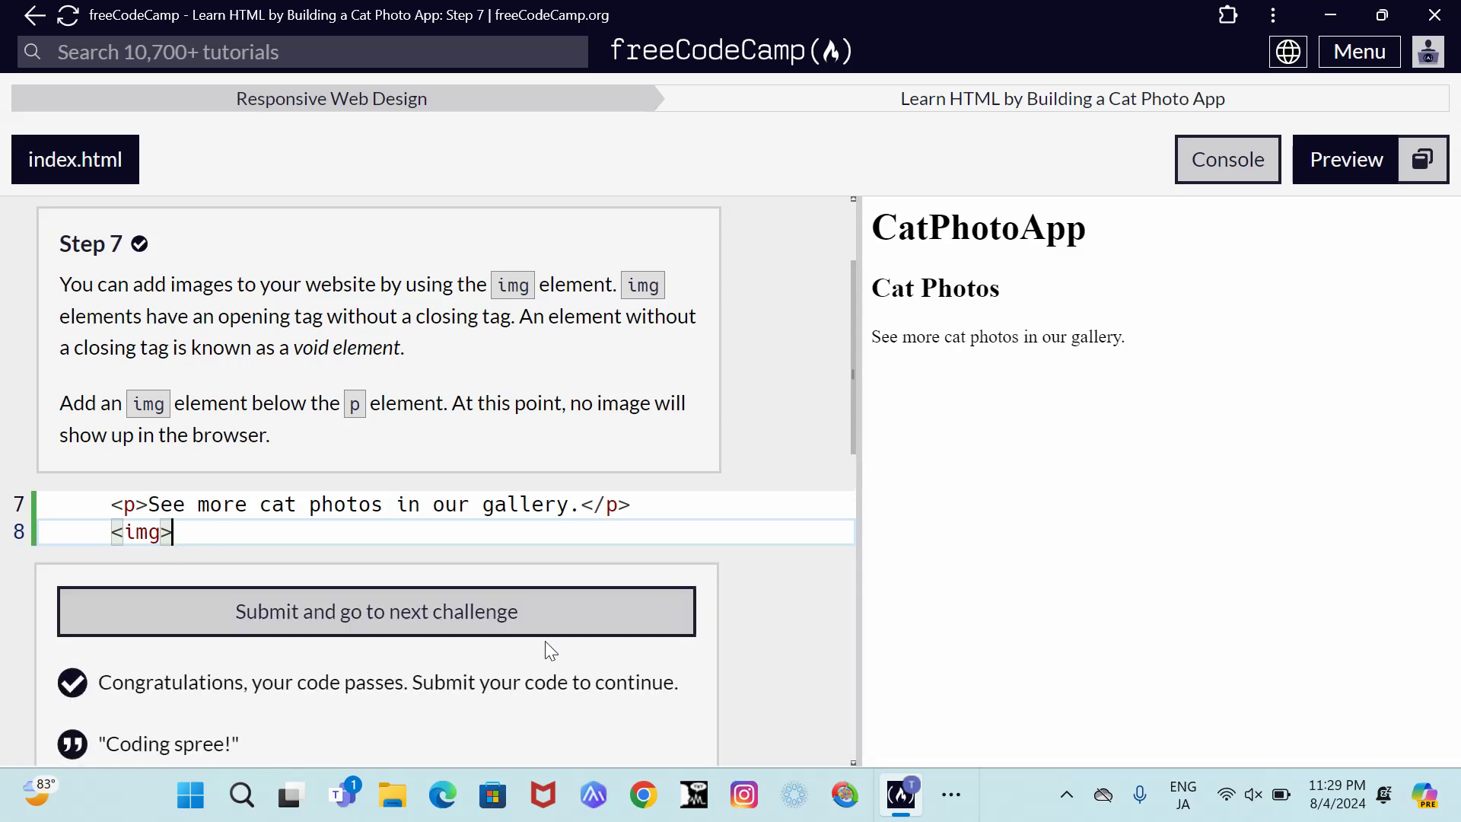
pyautogui.moveTo(429, 611)
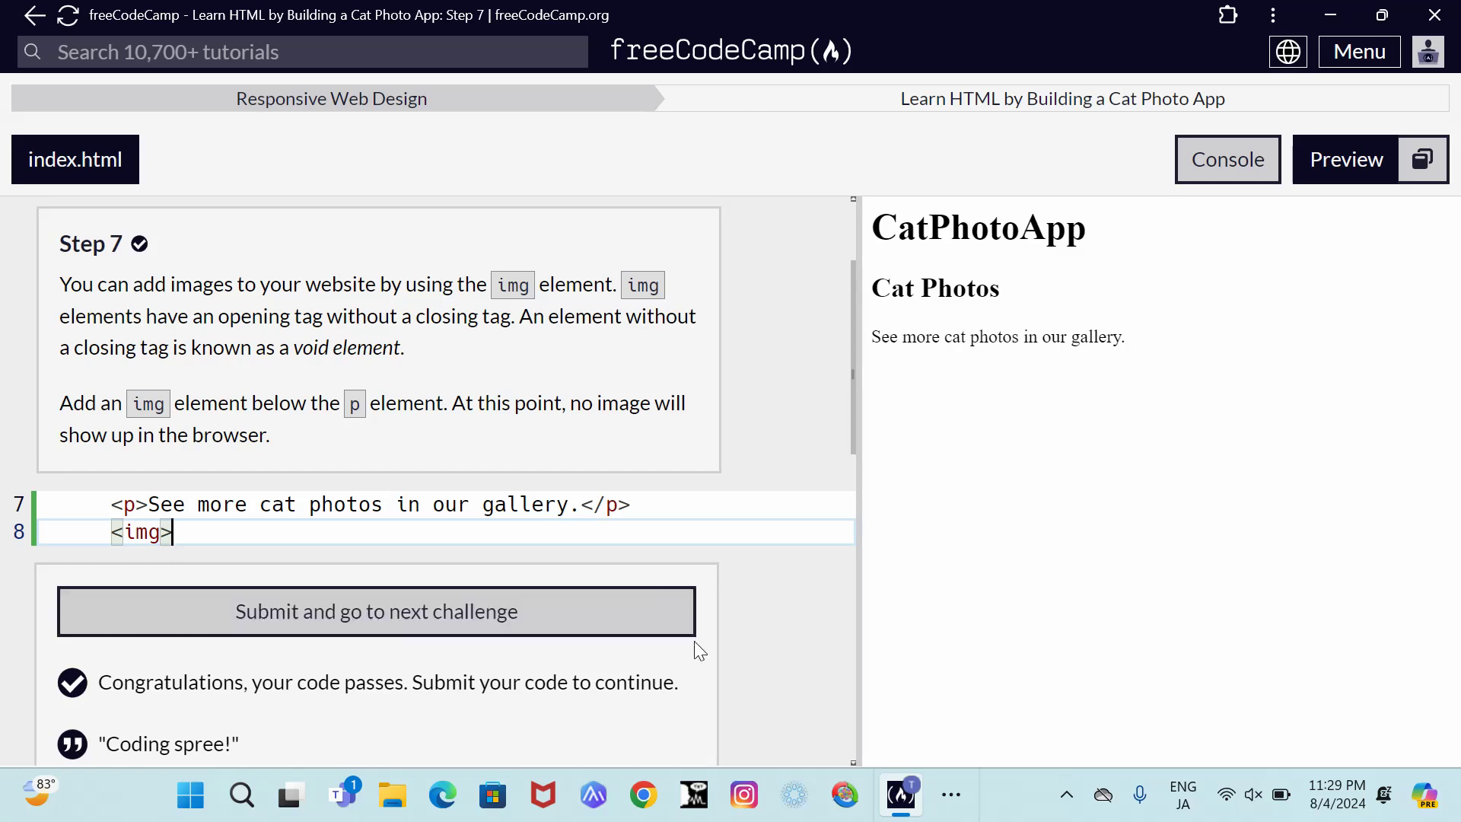
pyautogui.moveTo(71, 242)
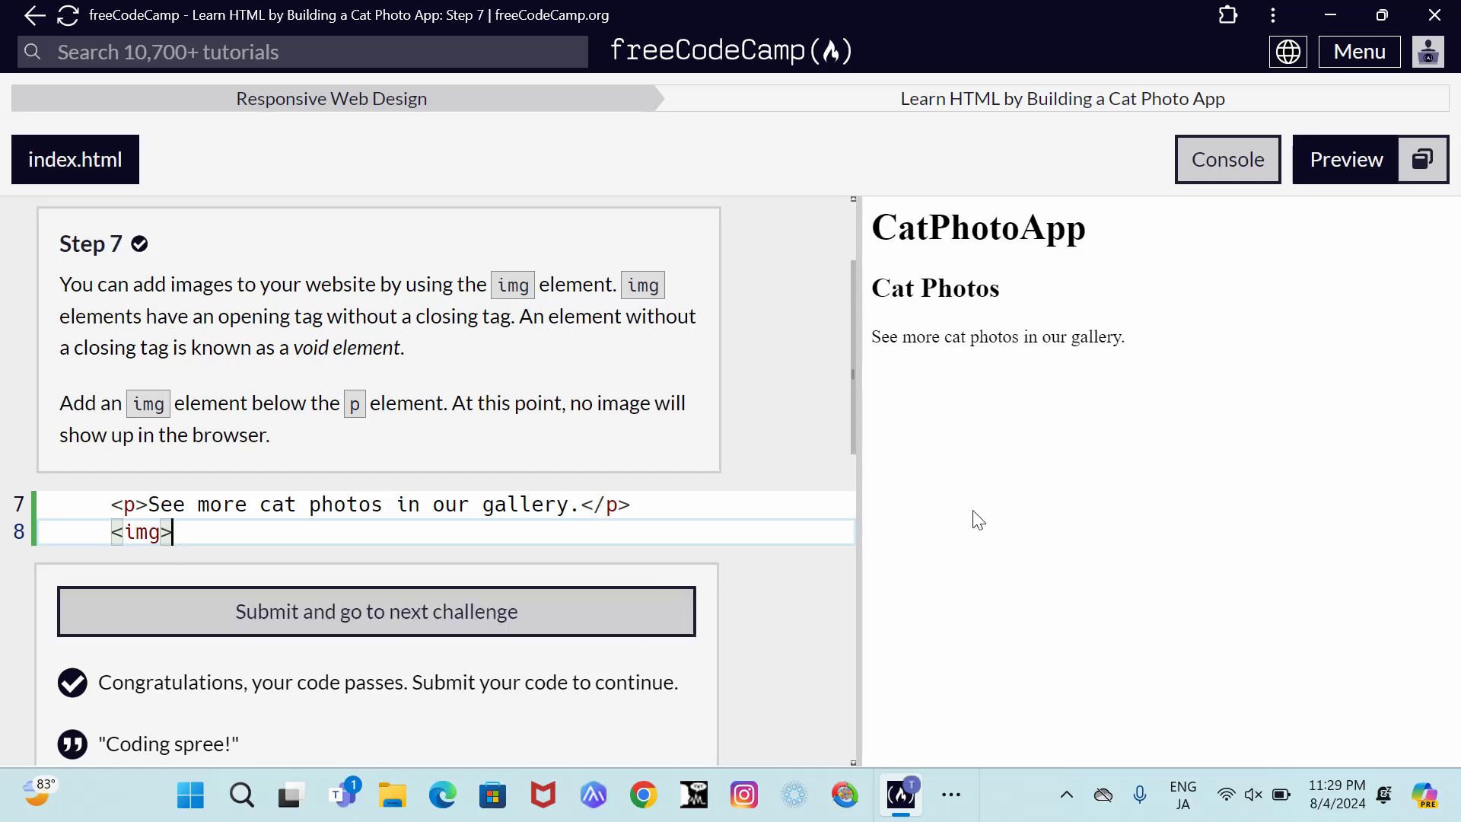
pyautogui.moveTo(1274, 651)
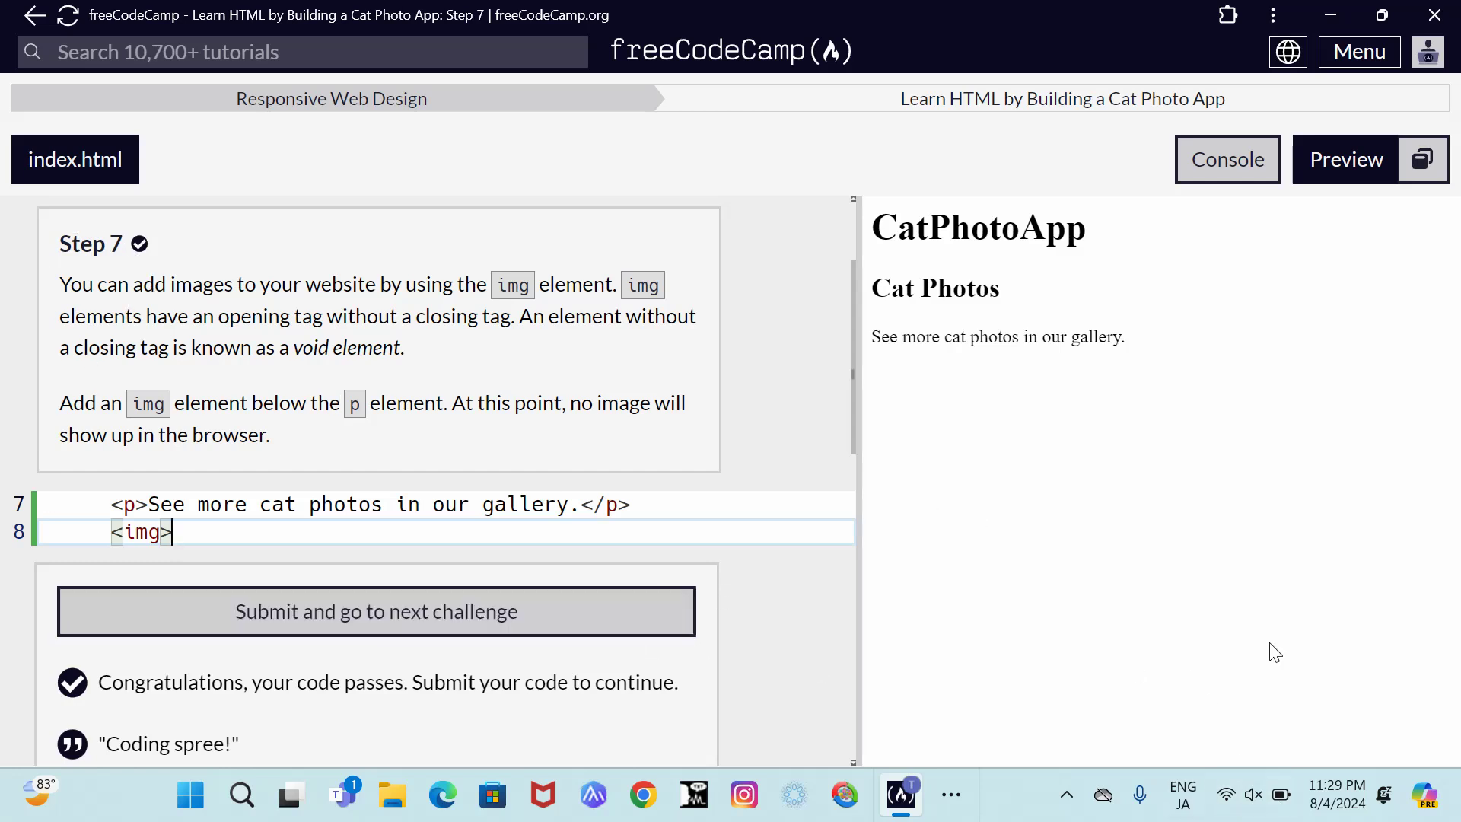